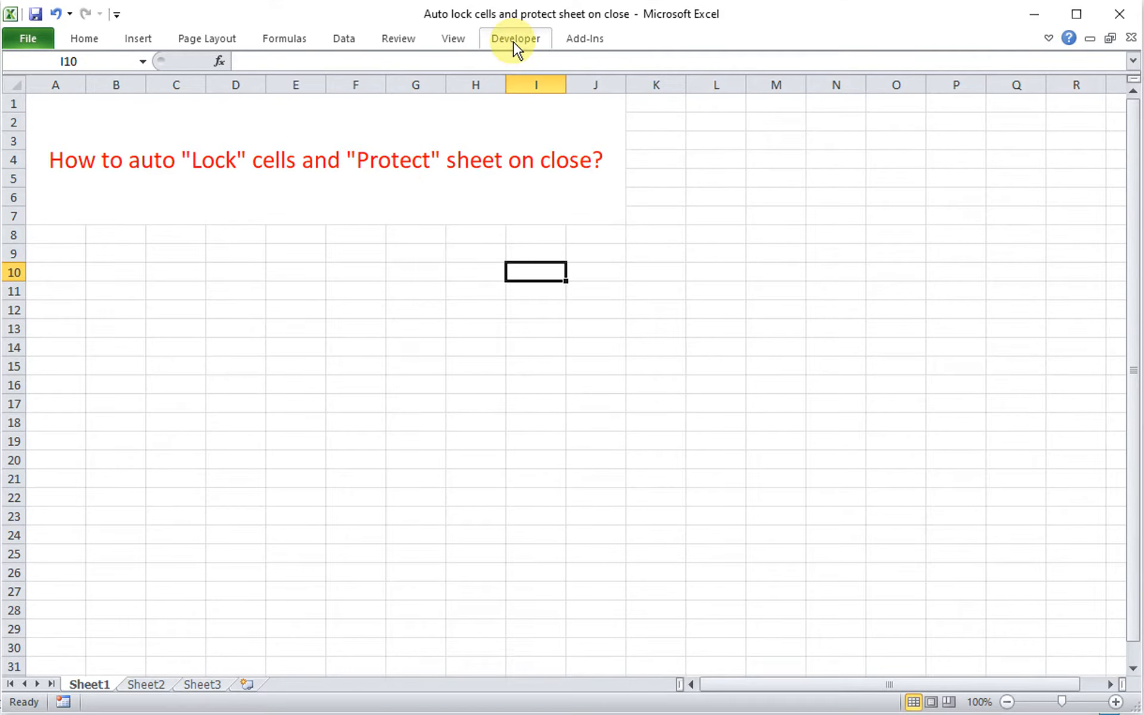
Step: From the Developer tab, reach the Visual Basic editor with ThisWorkbook's empty code module showing
click(515, 38)
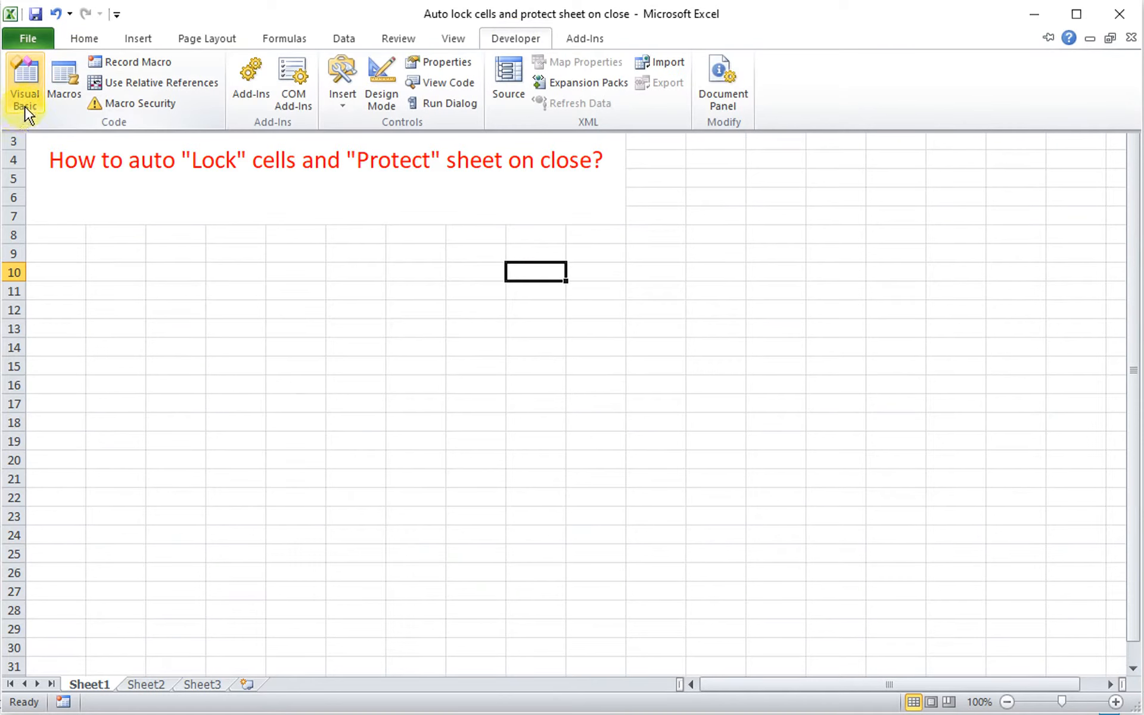
click(25, 78)
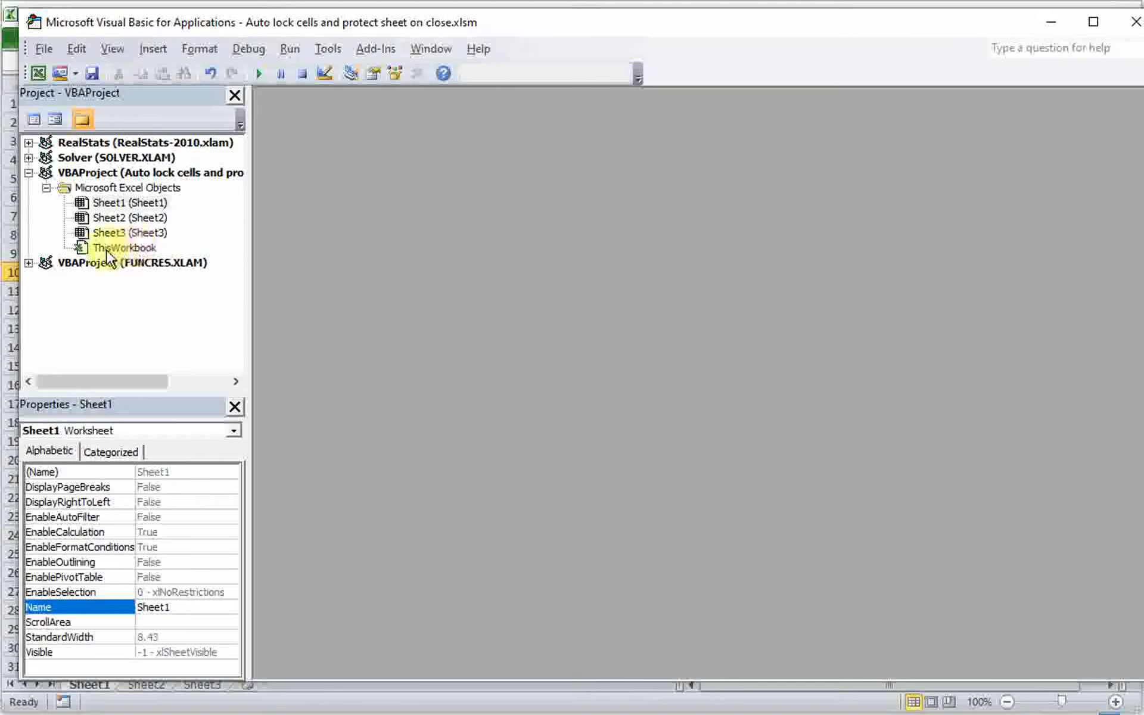
double_click(122, 248)
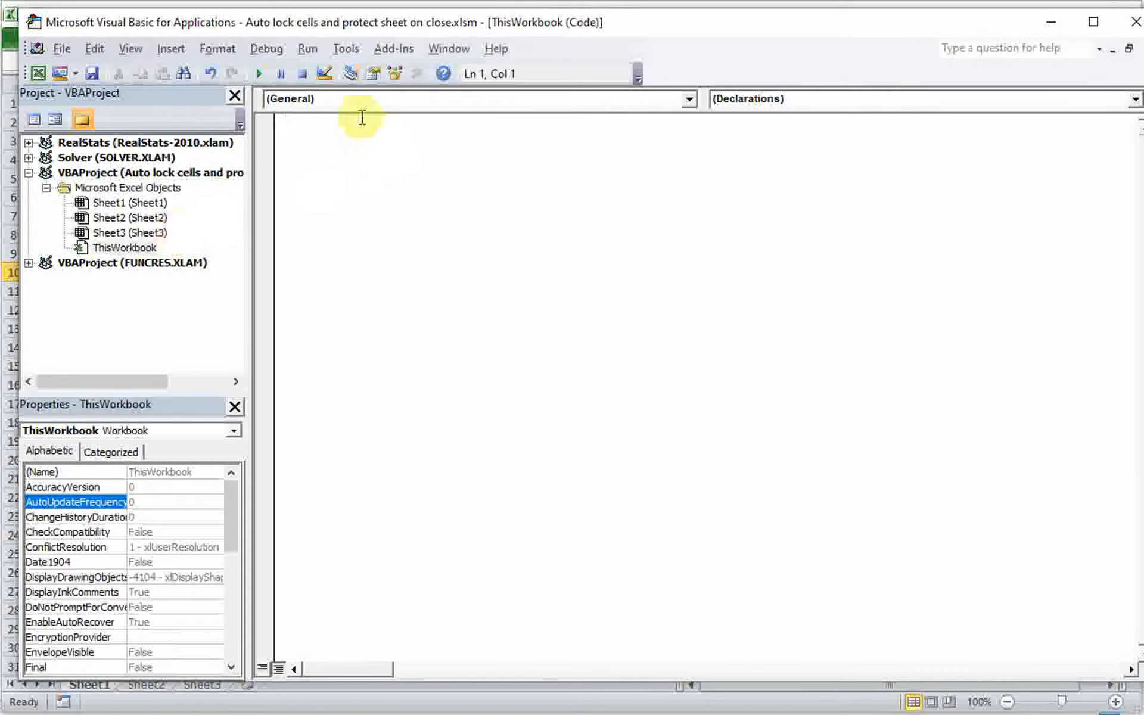
Step: Pick the Workbook object and BeforeClose event to generate an empty Workbook_BeforeClose procedure
click(689, 99)
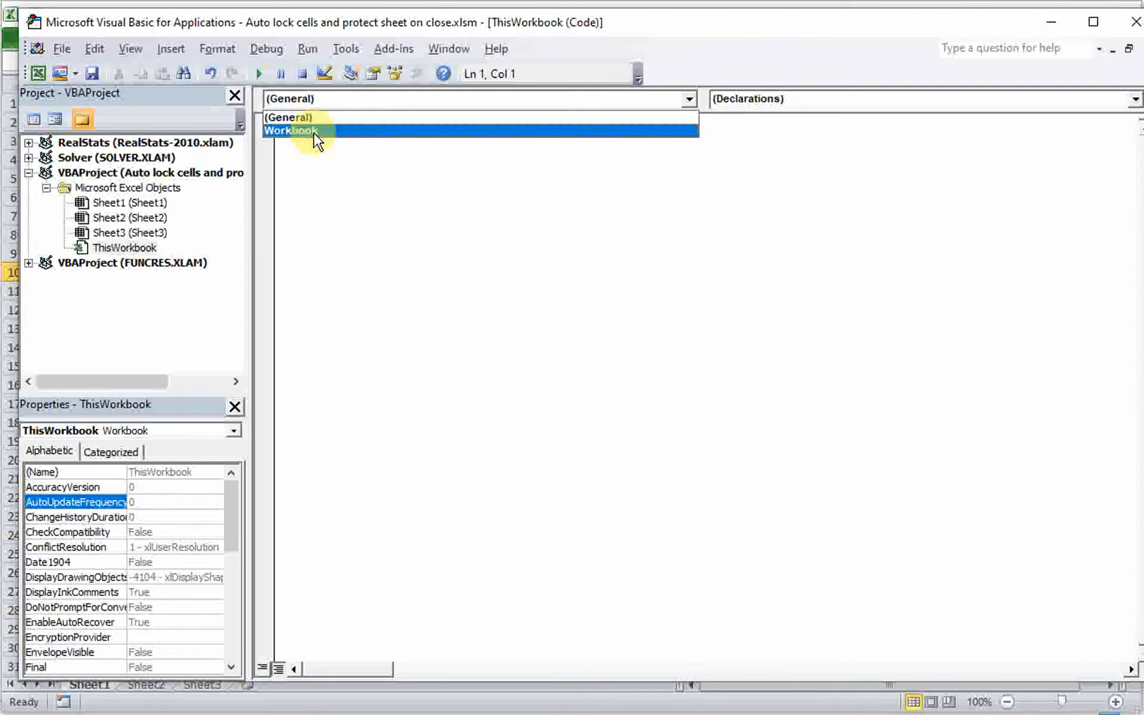
click(293, 131)
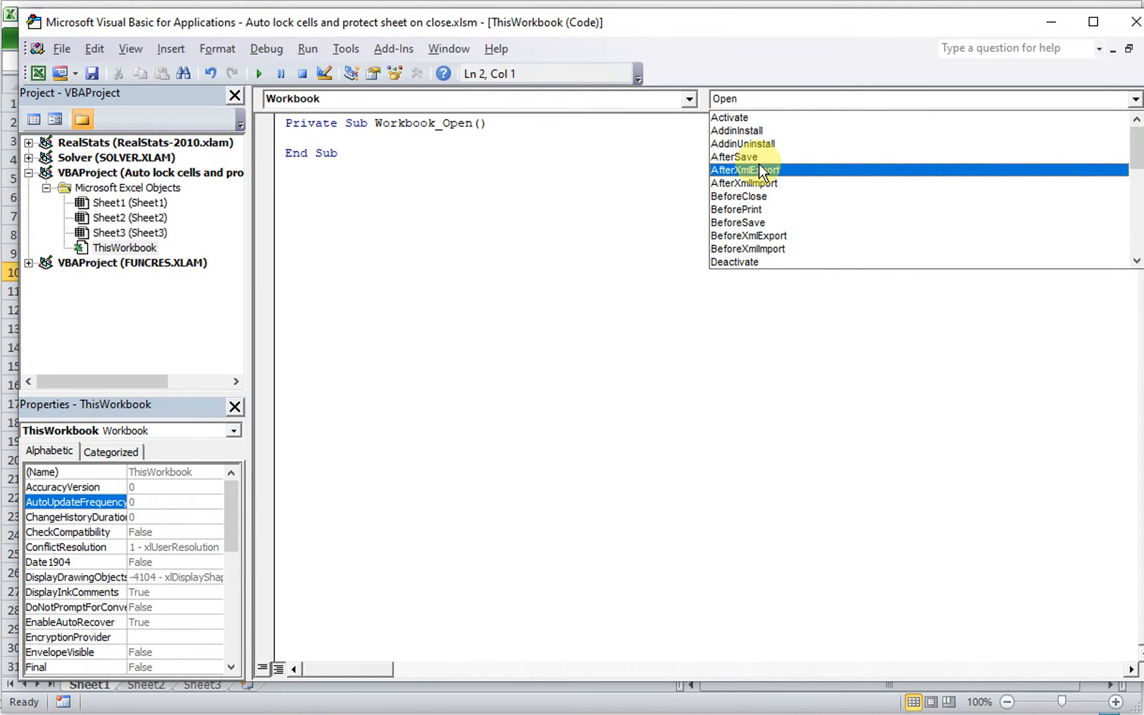
click(739, 196)
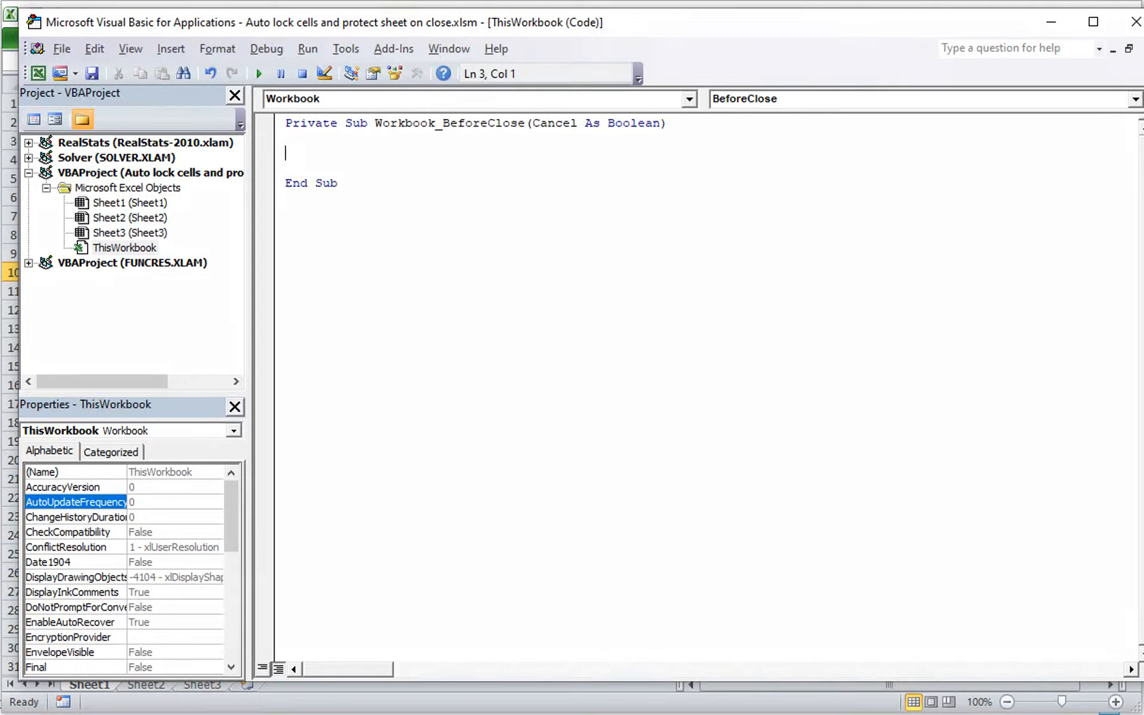
text(sheet)
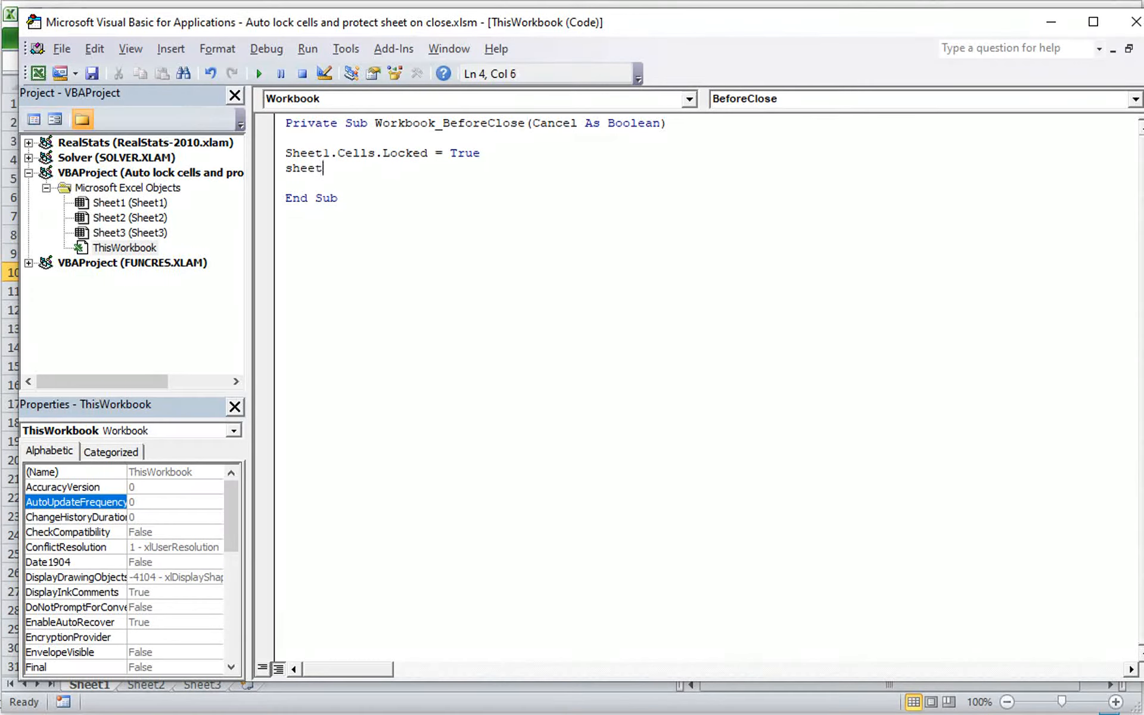
text(1.)
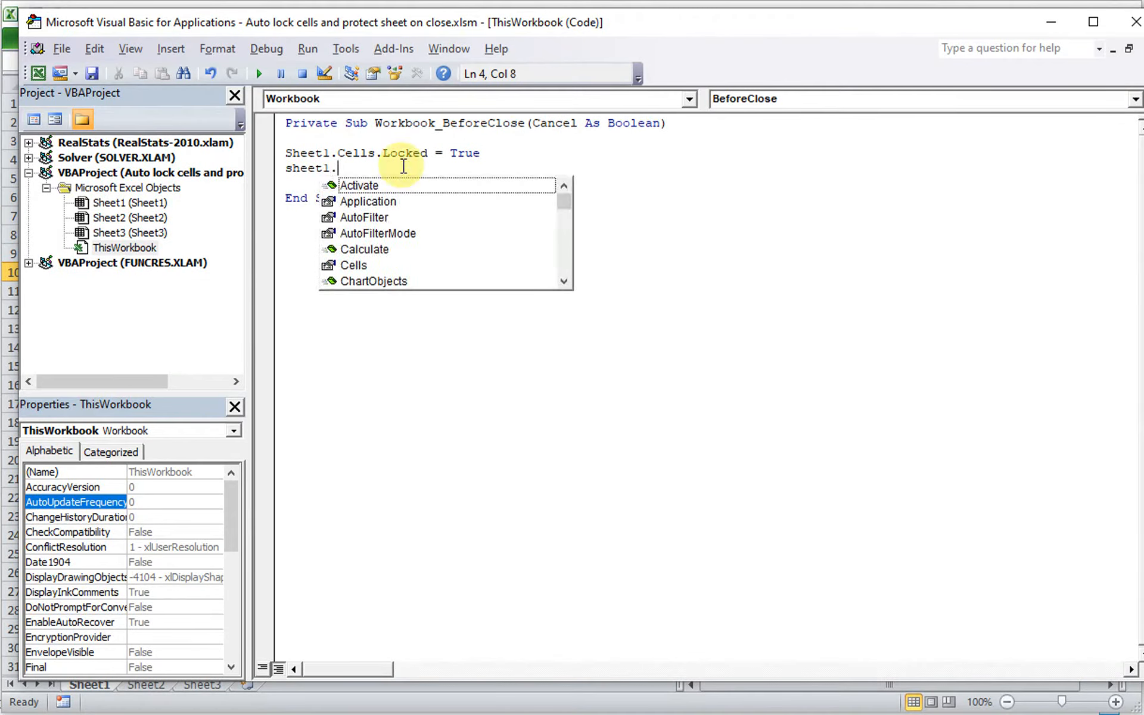
text(pro)
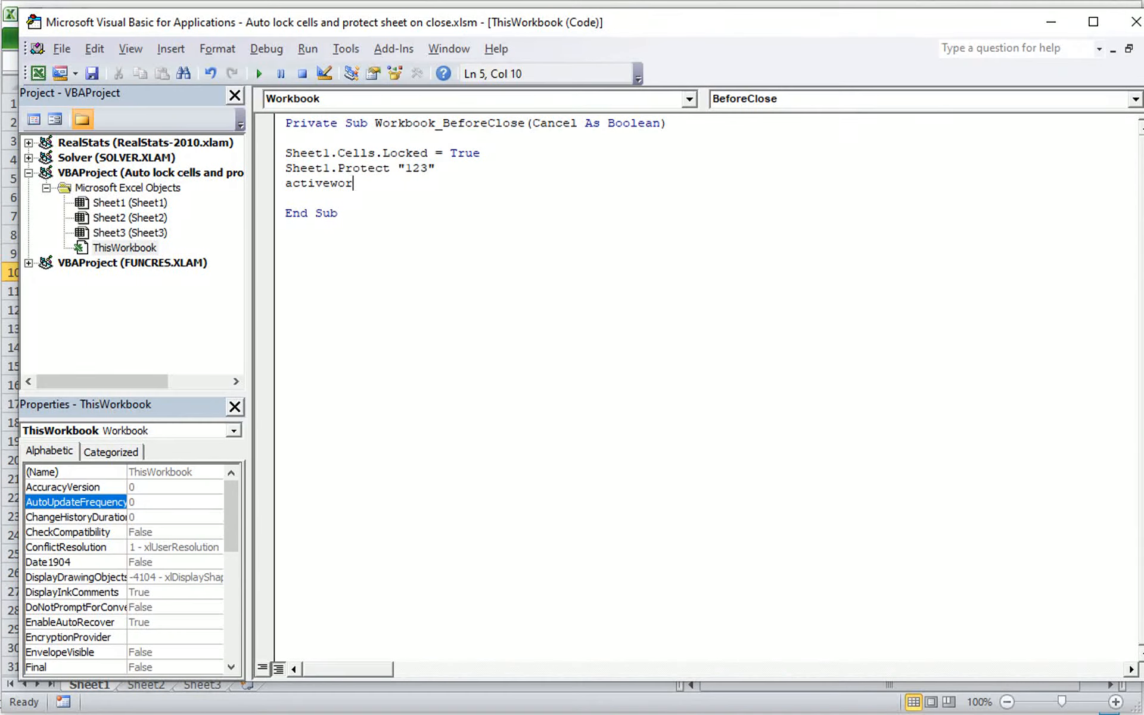
text(b)
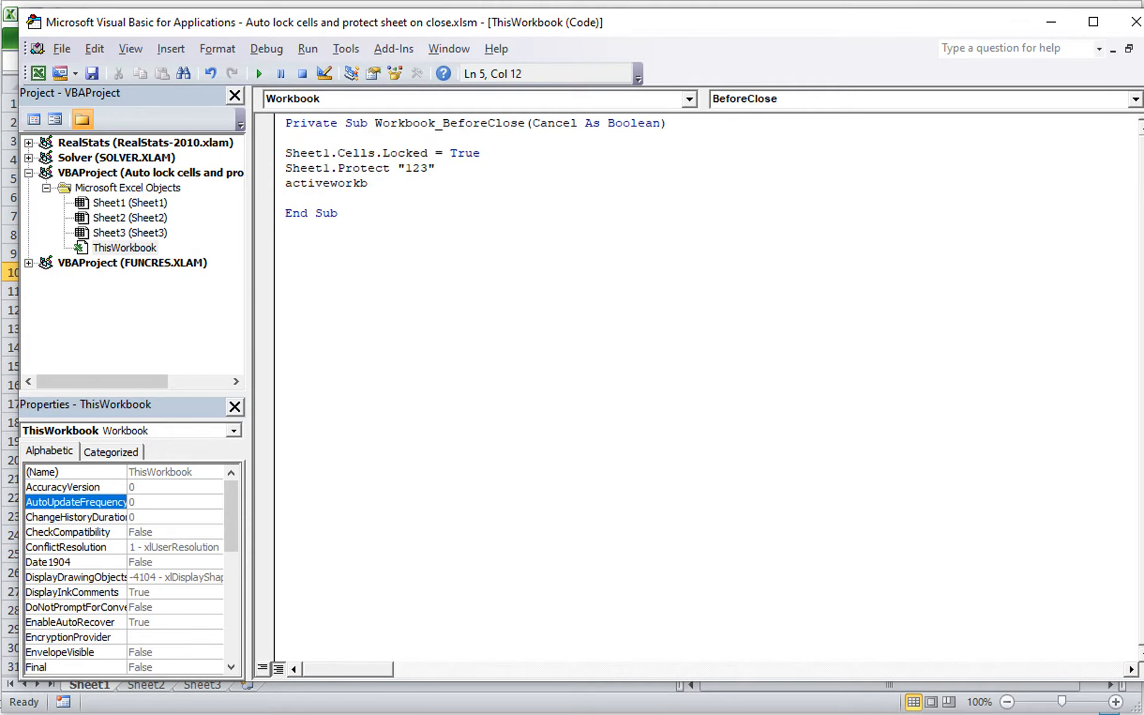
text(ook)
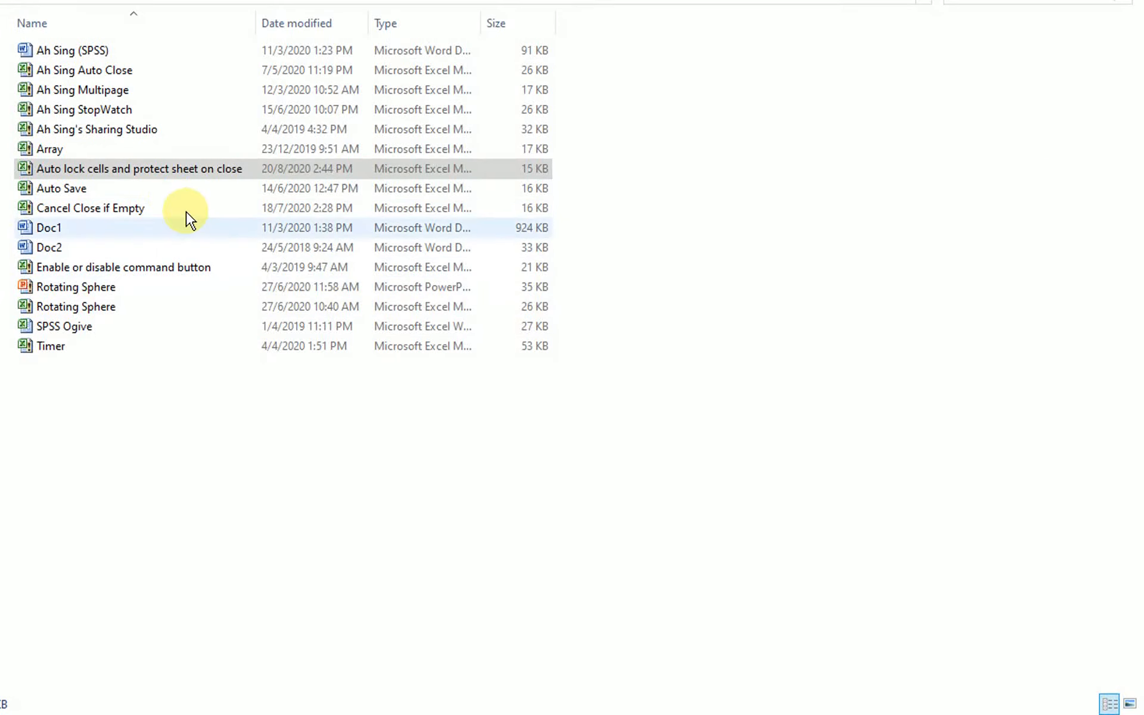
Step: Open the 'Auto lock cells and protect sheet on close' workbook from the file list
click(161, 169)
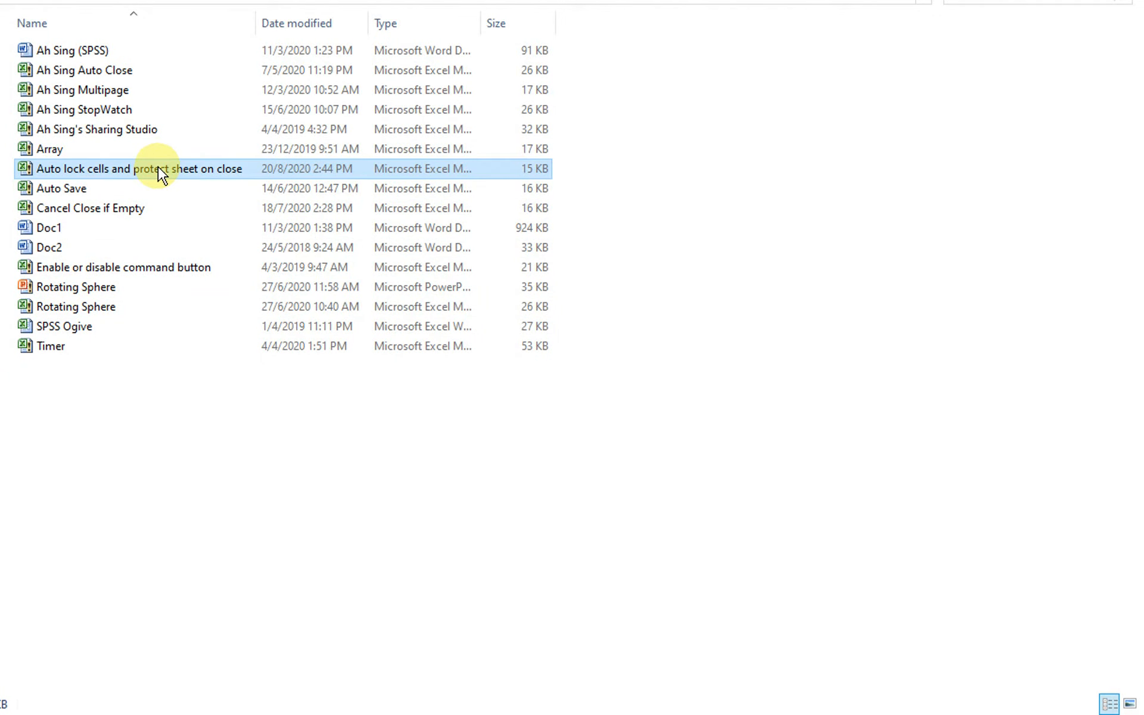
double_click(137, 169)
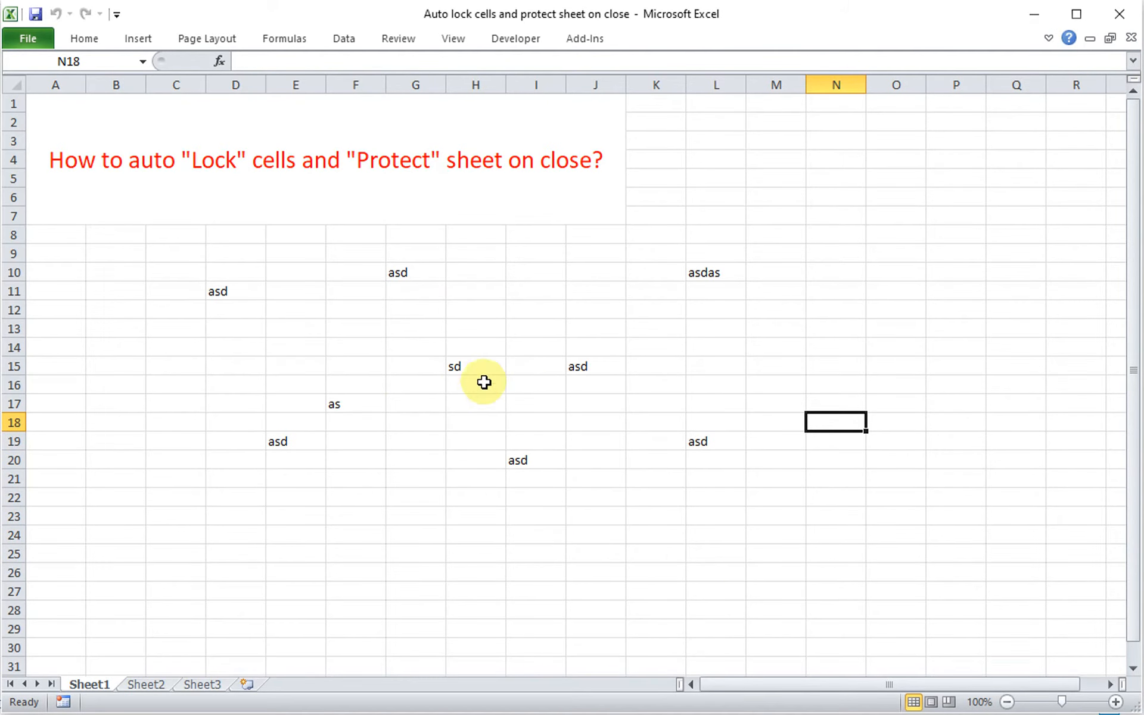
Step: Attempt edits in cells G17 and F22 and dismiss the protected-sheet warning
click(429, 401)
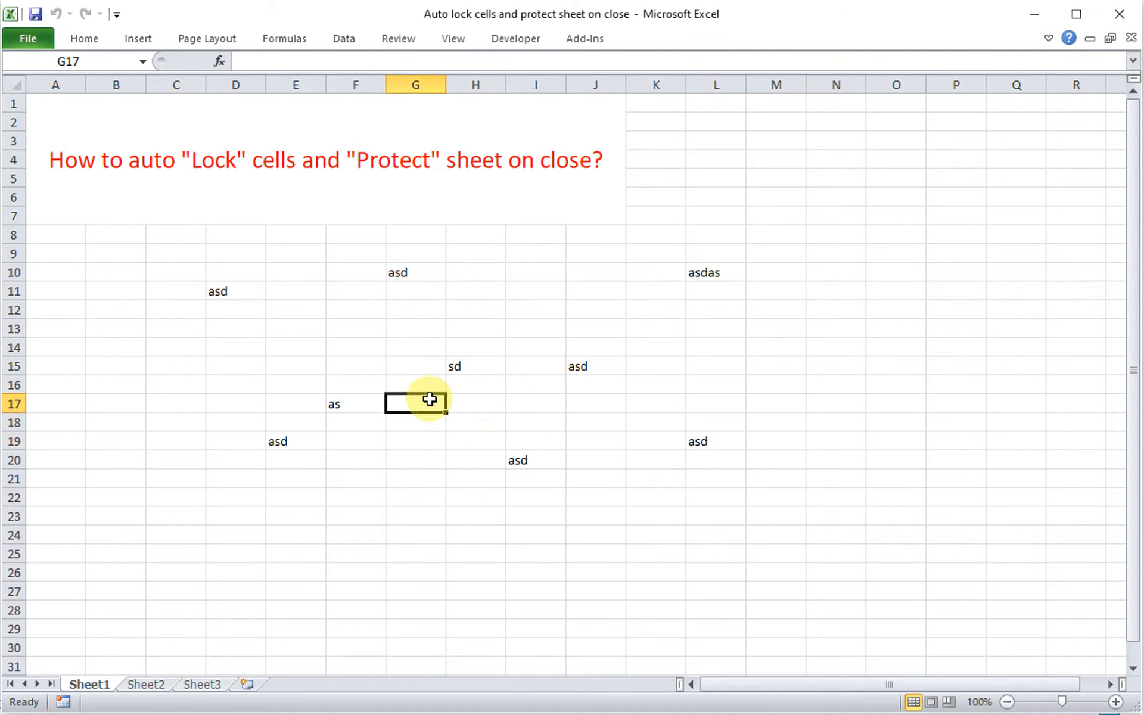
click(359, 383)
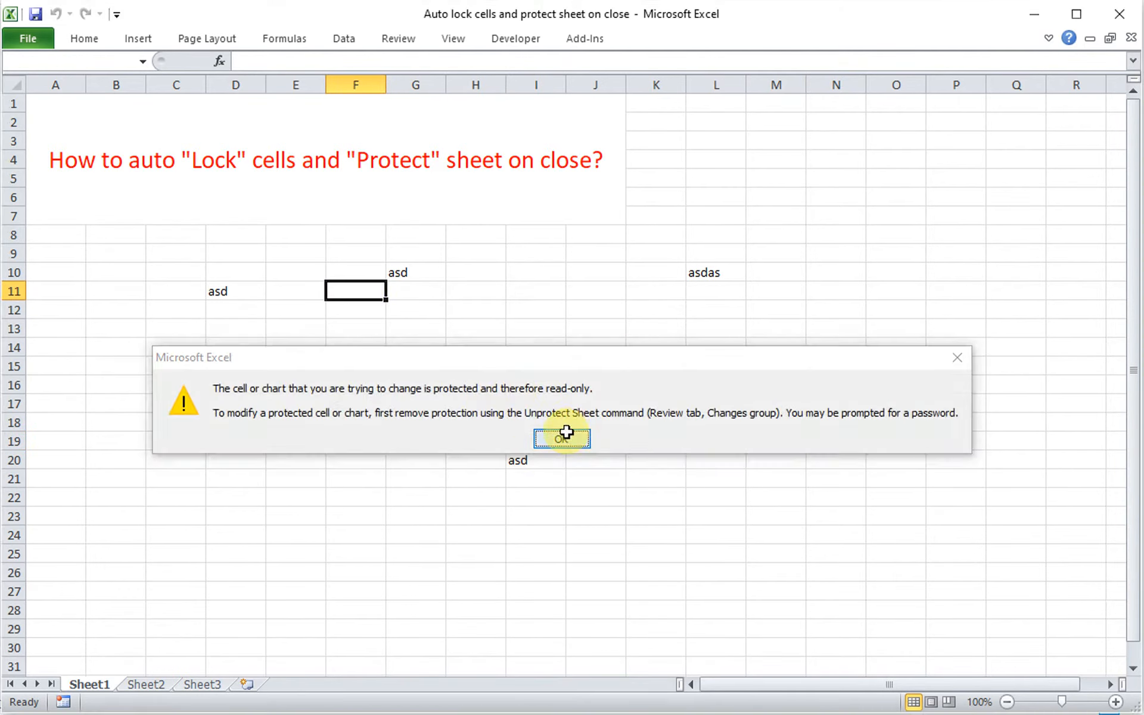
click(560, 437)
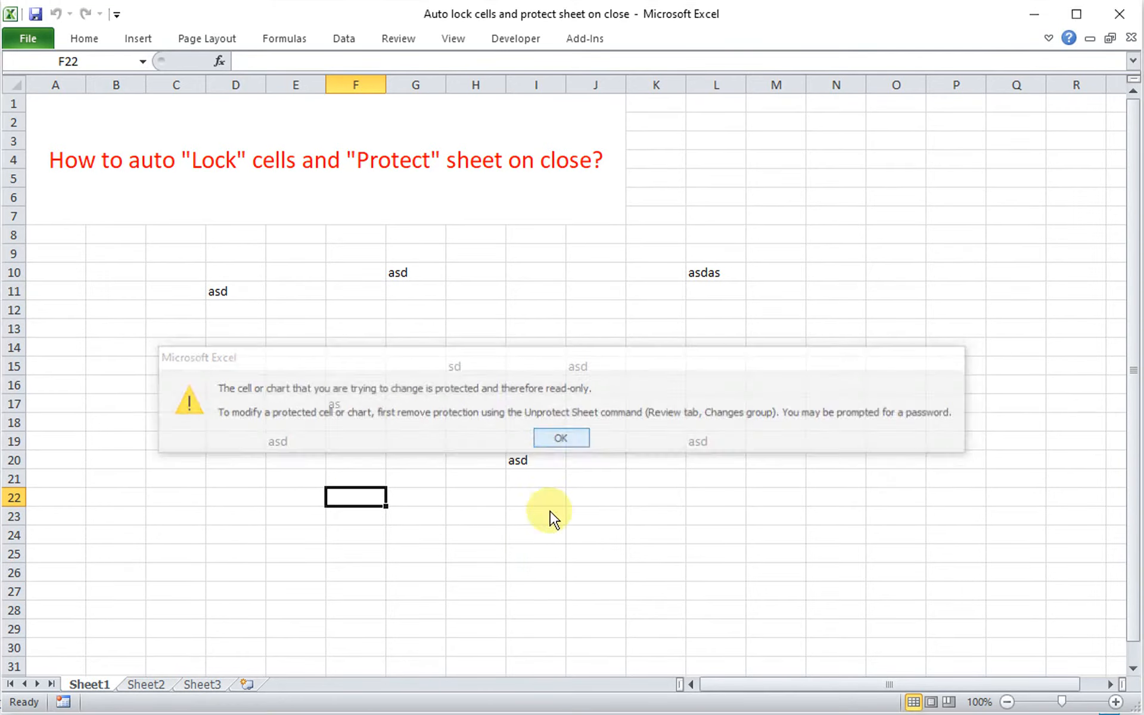
click(560, 439)
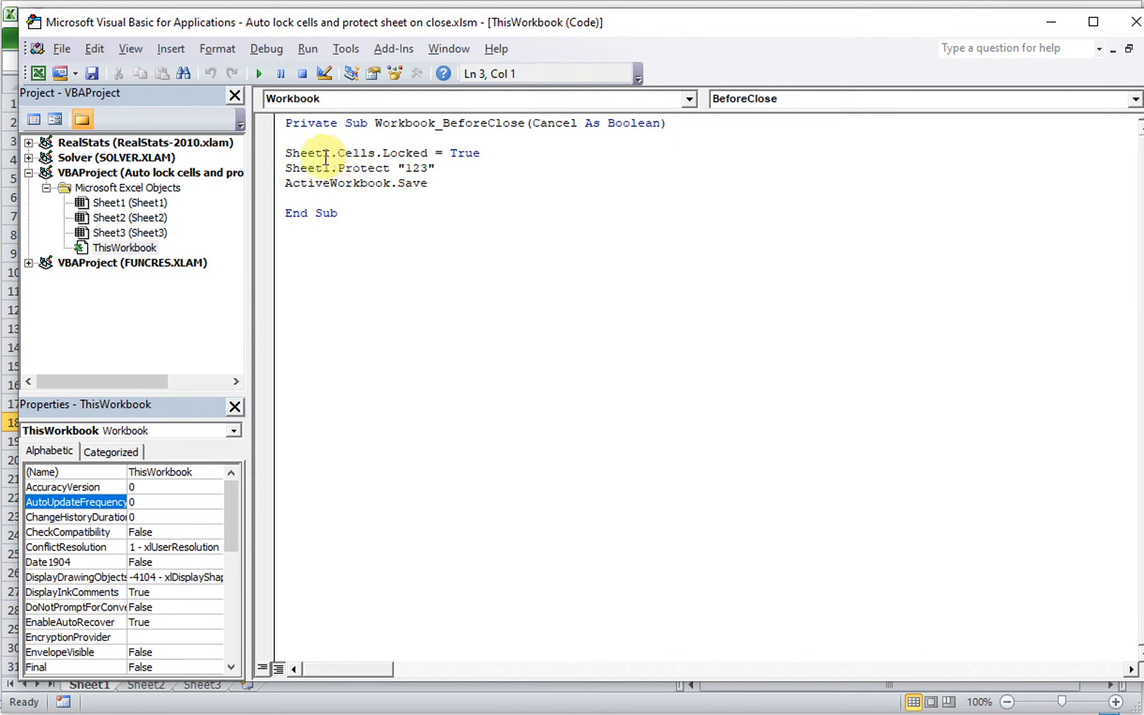
mouse_move(594, 270)
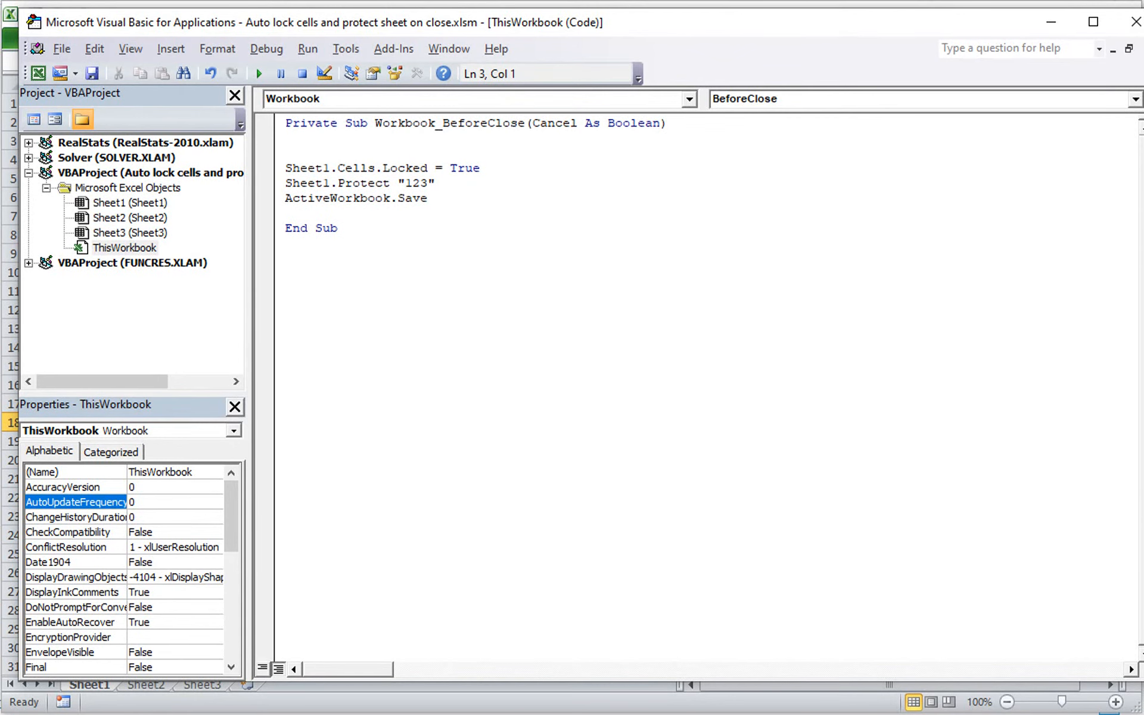
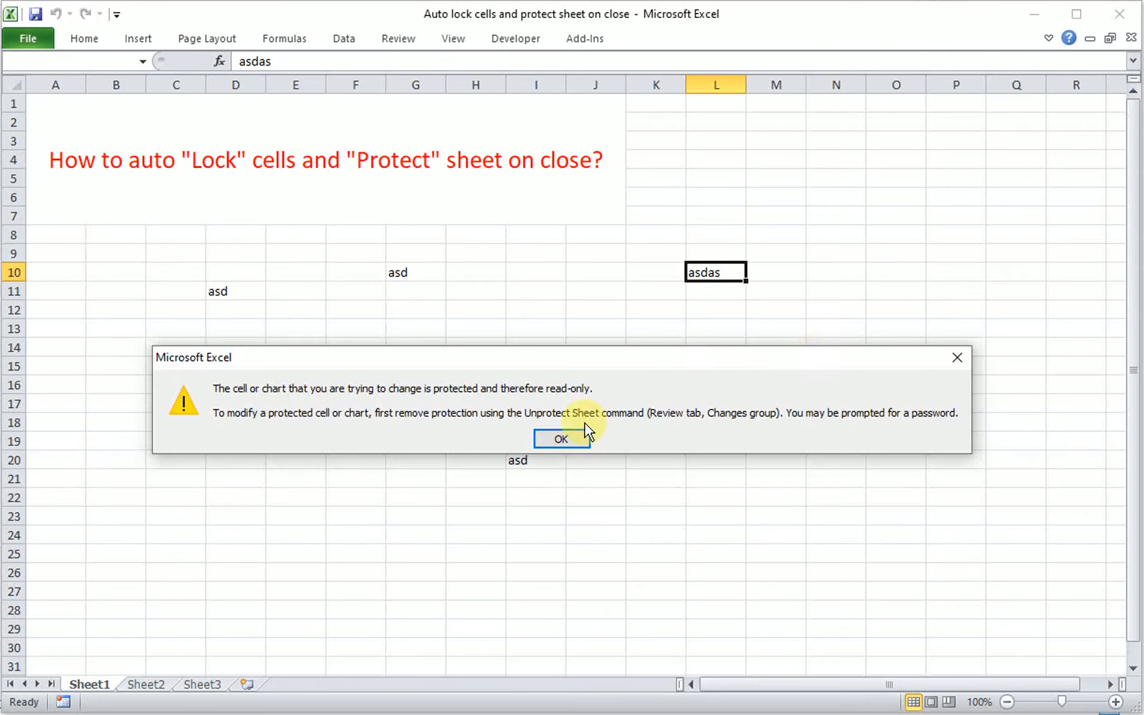
Step: Dismiss the warning, close the workbook to run the macro, and reopen it from File Explorer
click(560, 438)
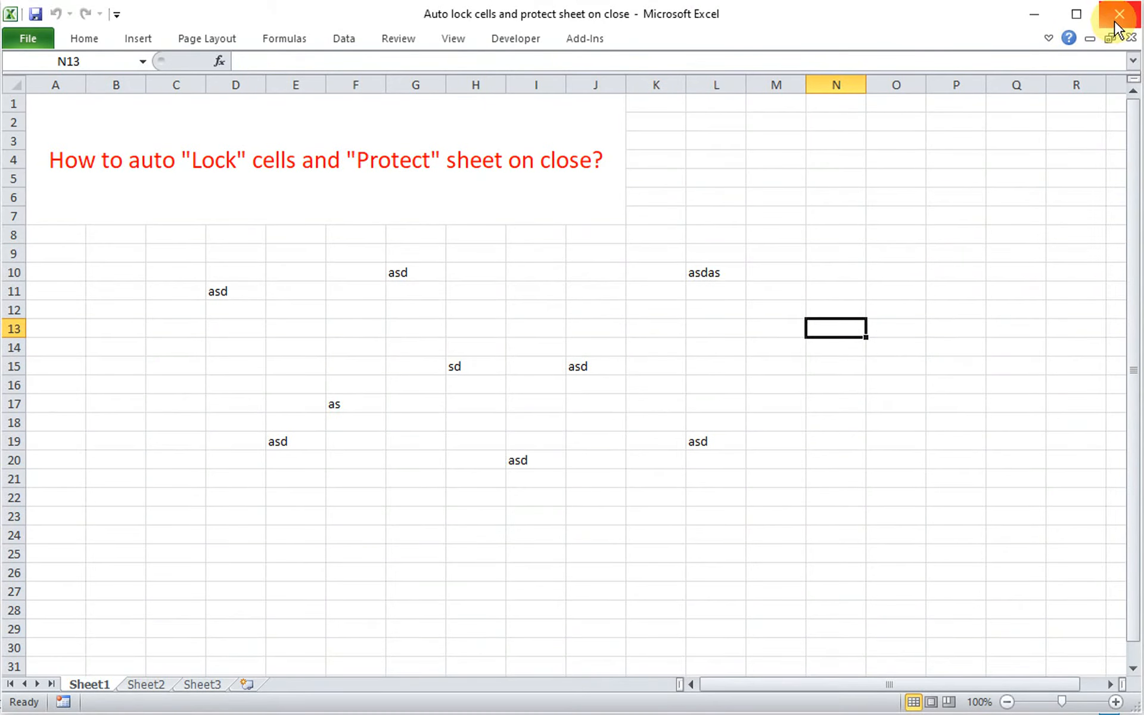
click(1114, 14)
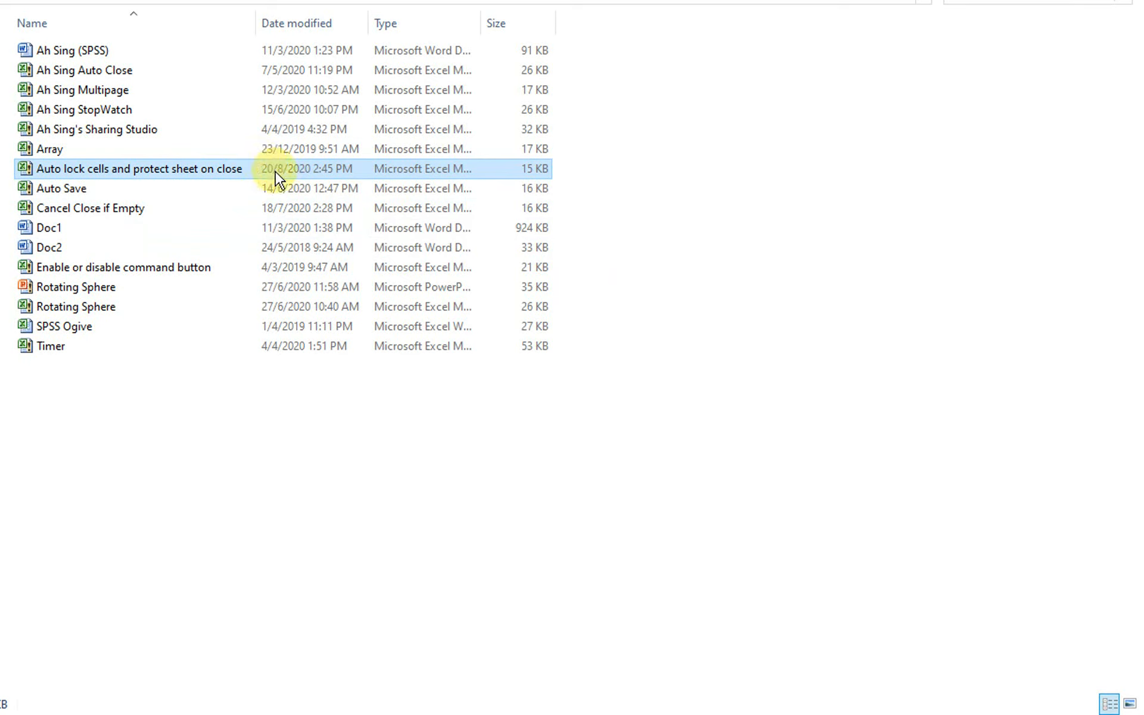
mouse_move(229, 173)
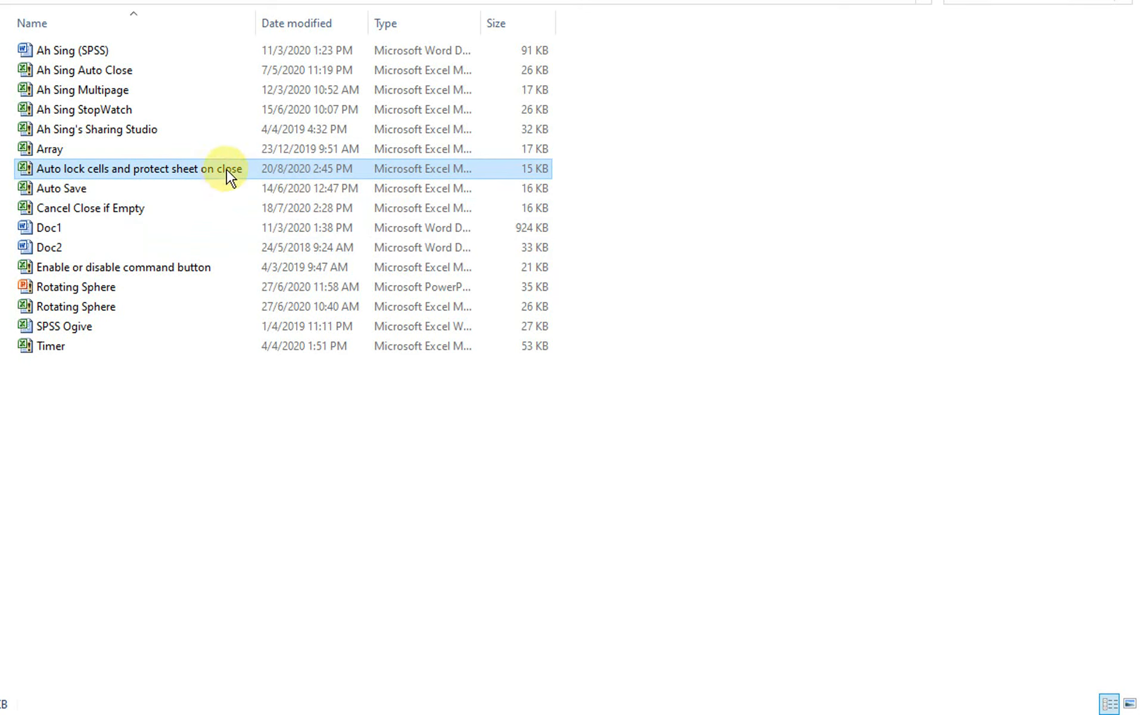
double_click(119, 169)
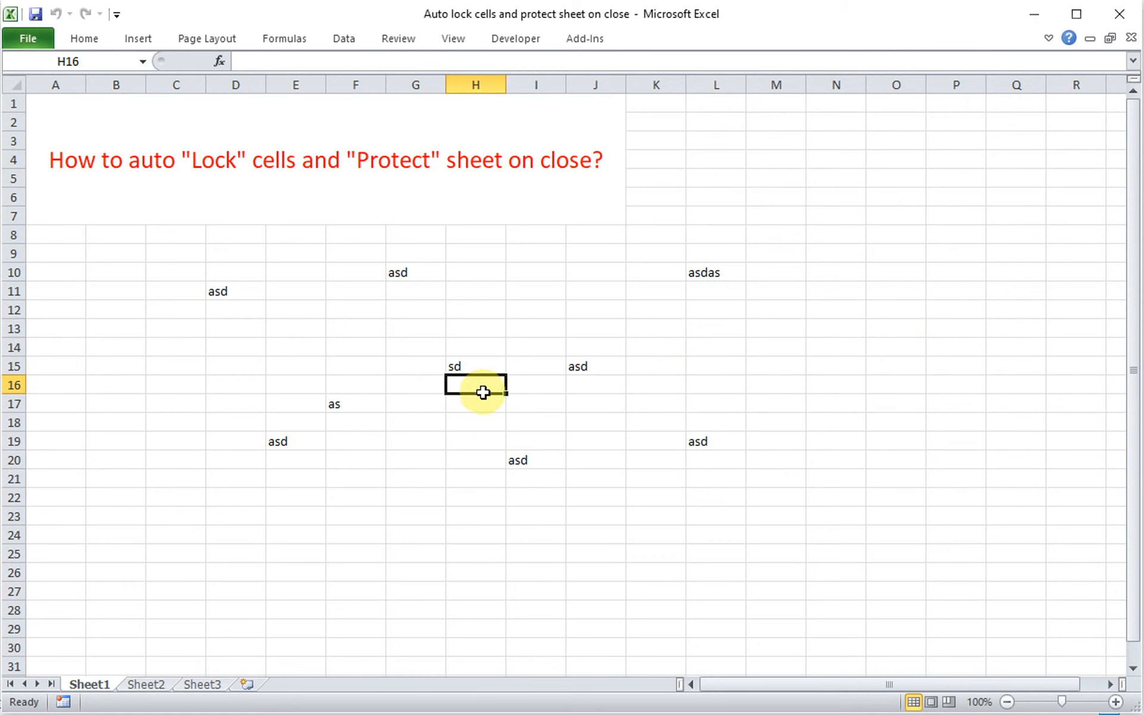
click(398, 38)
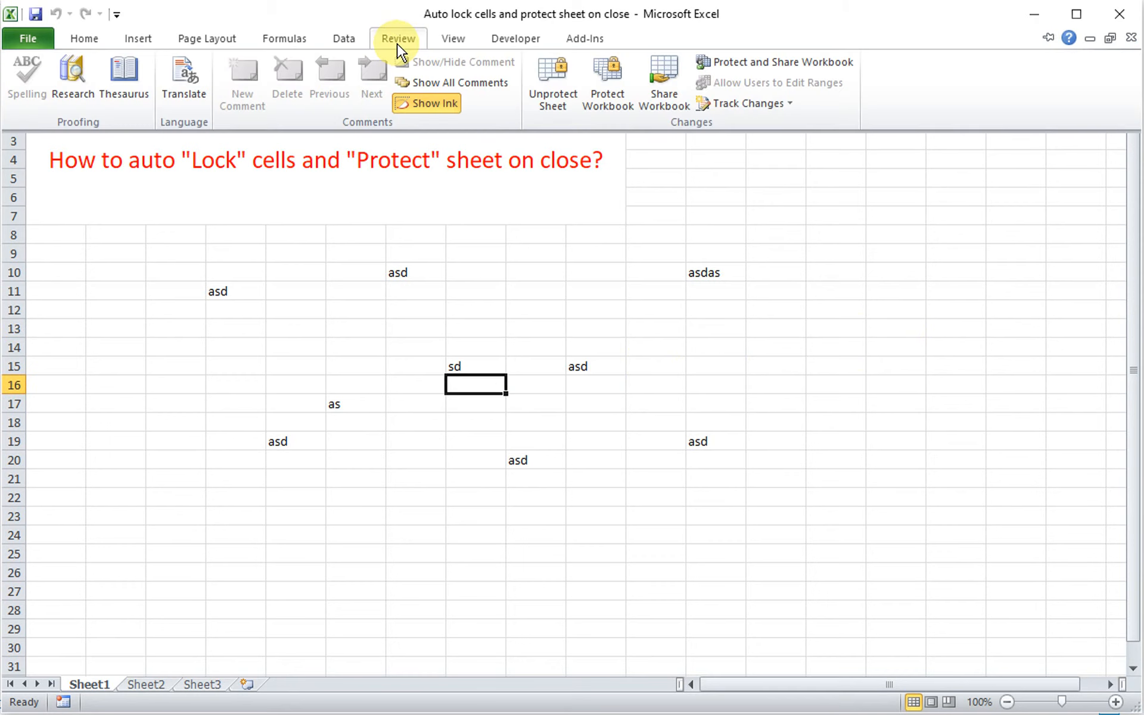
click(553, 77)
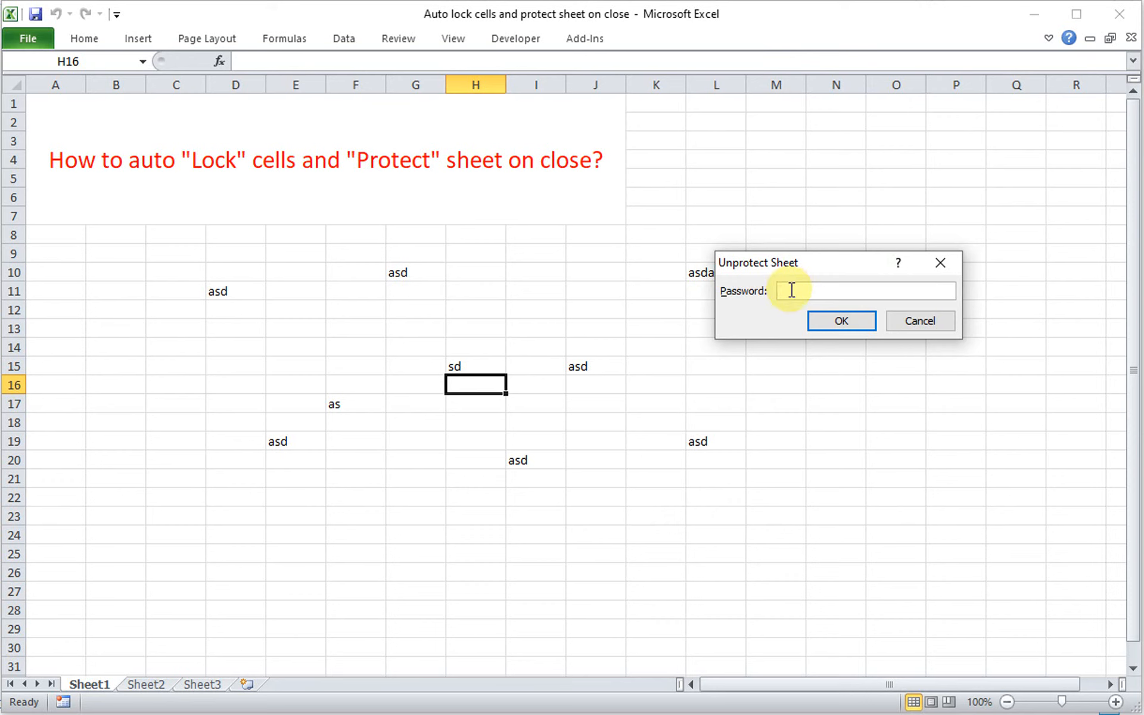
click(841, 321)
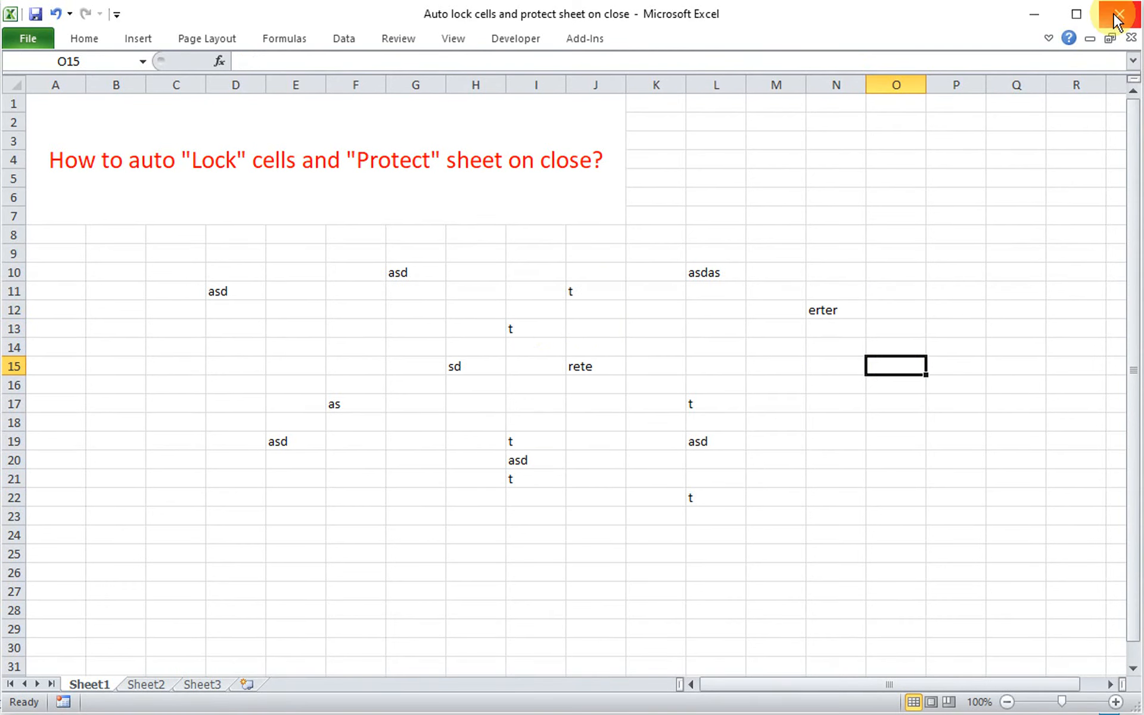
click(1119, 13)
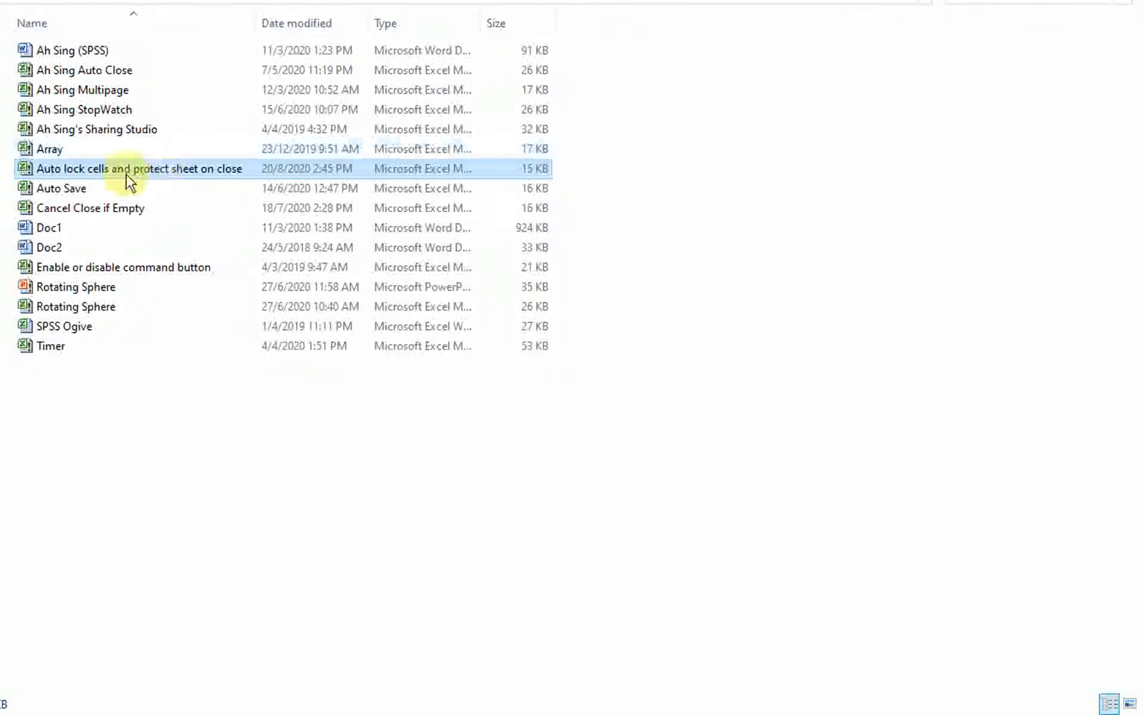
Step: Open the 'Auto lock cells and protect sheet on close' workbook again from the file list
double_click(120, 169)
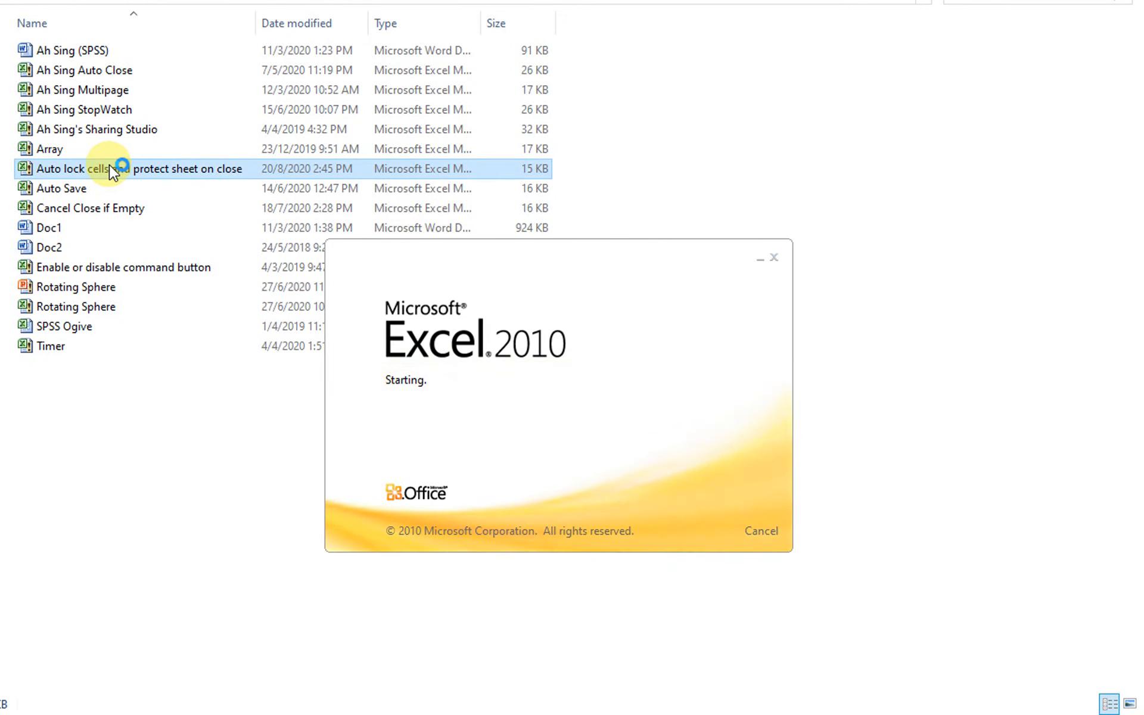
double_click(110, 170)
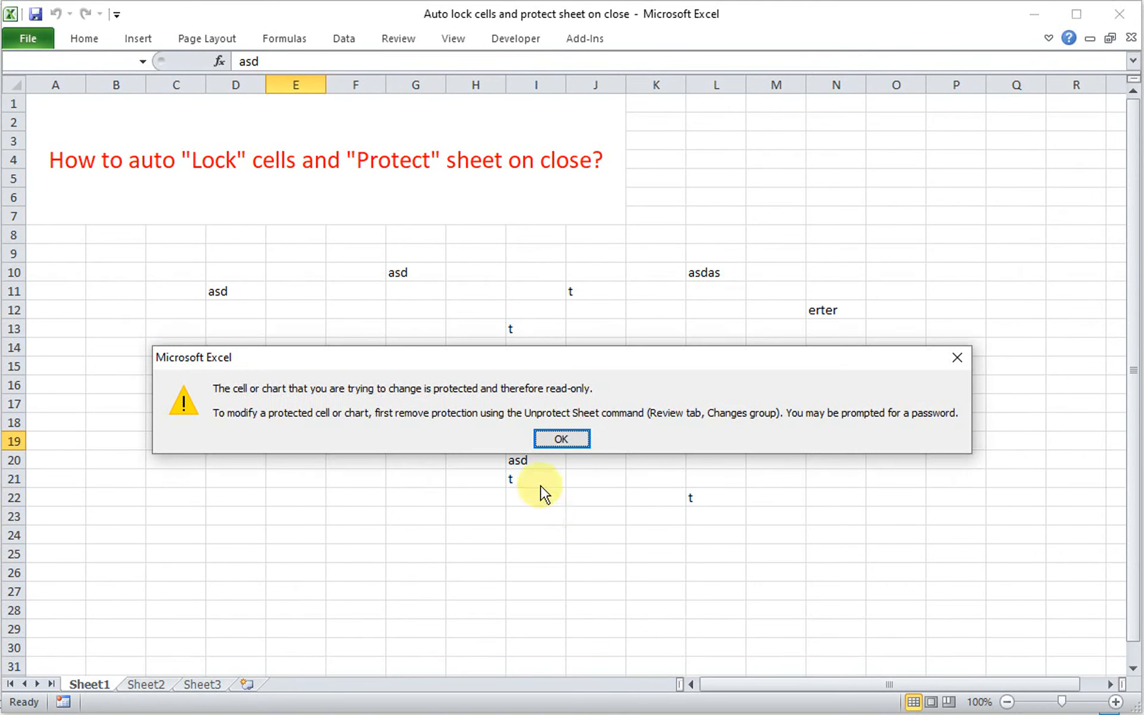
Step: Dismiss the protected-cell warning confirming protection was reapplied, then close the workbook
click(563, 438)
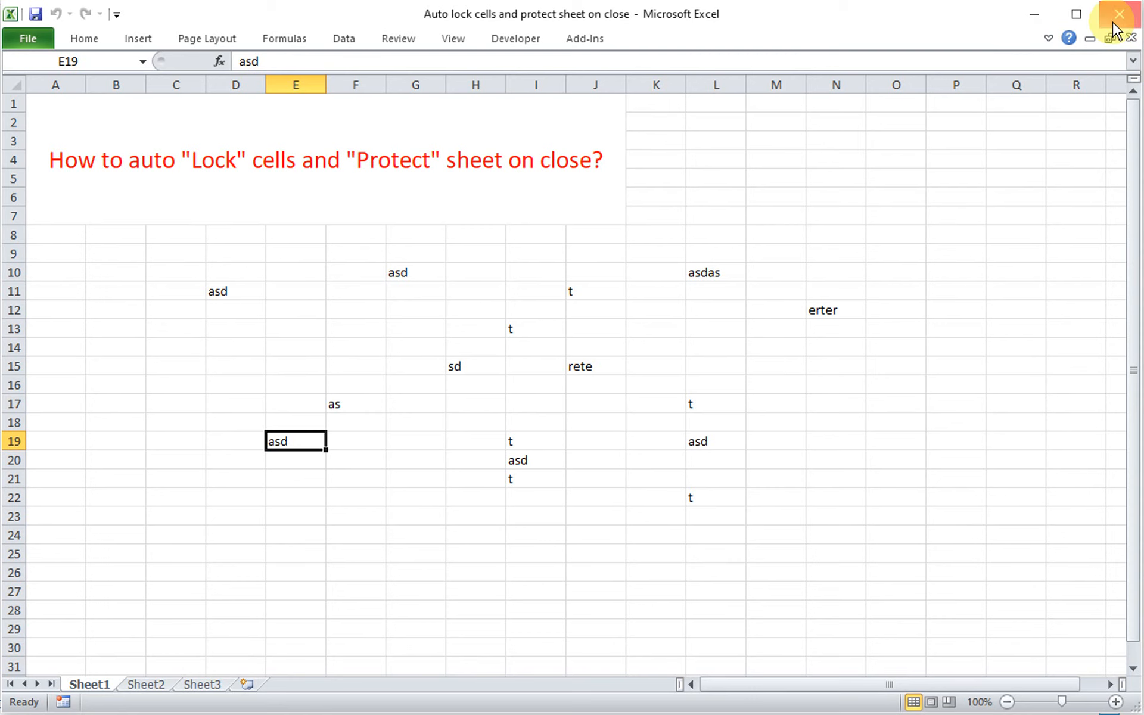
click(1113, 15)
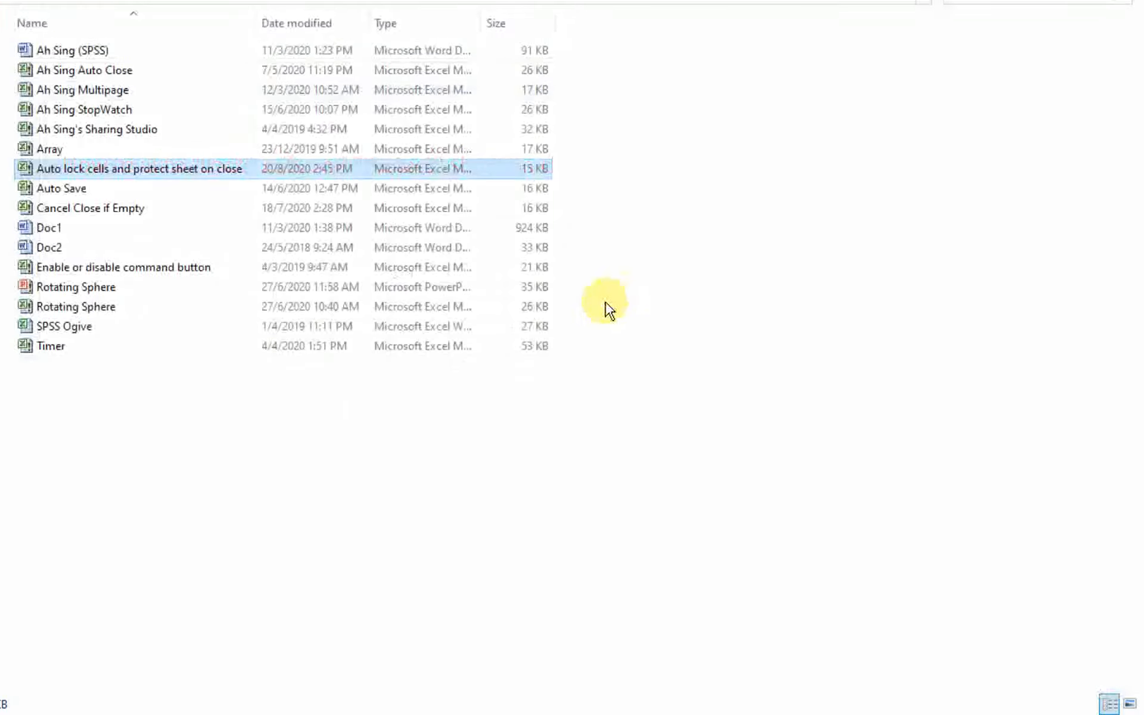